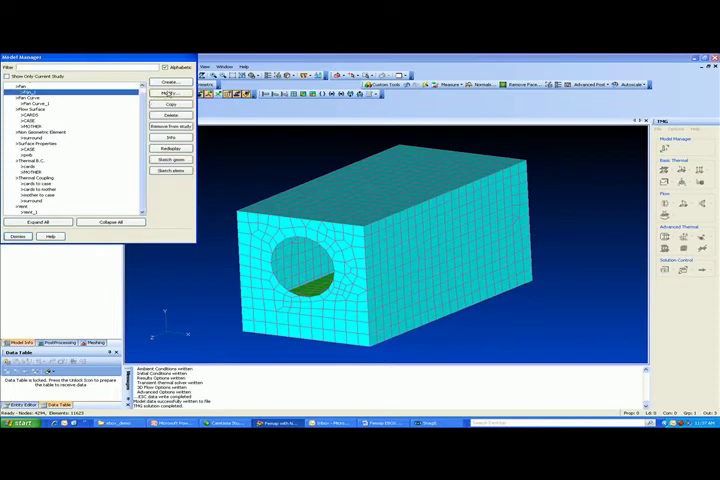
- Open Fan Curve_1 to show its pressure-rise versus volume-flow-rate graph
{"action": "left_click", "coordinate": [171, 93]}
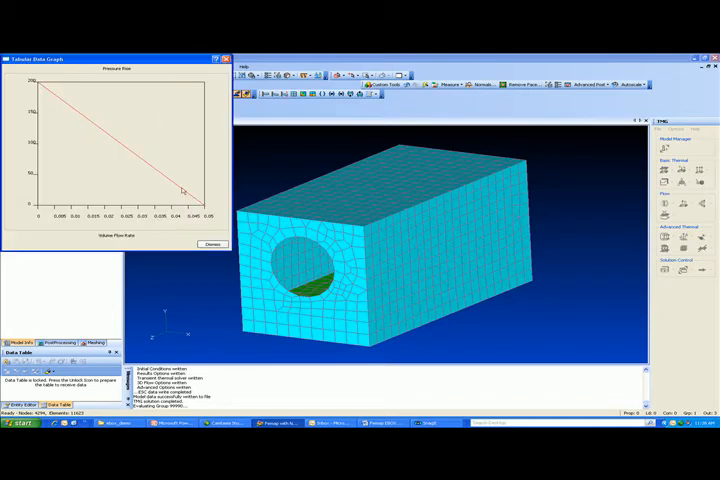
{"action": "mouse_move", "coordinate": [78, 126]}
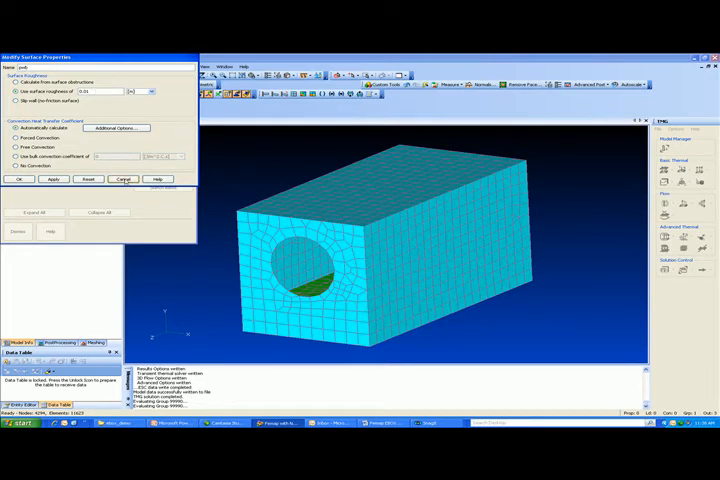
{"action": "left_click", "coordinate": [123, 179]}
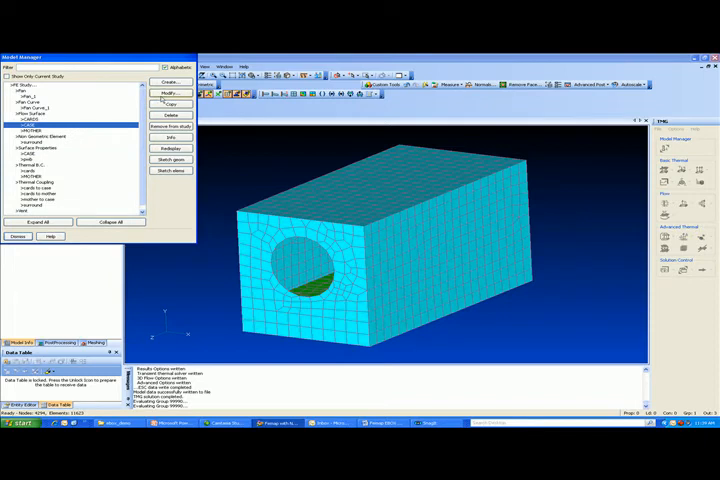
{"action": "left_click", "coordinate": [169, 92]}
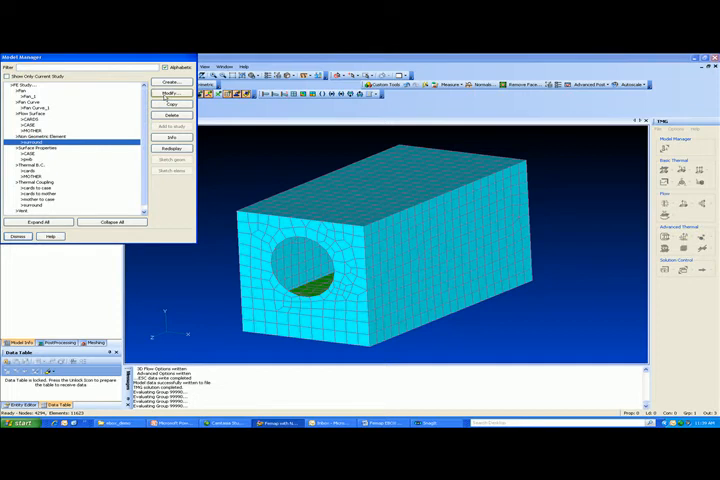
{"action": "left_click", "coordinate": [171, 93]}
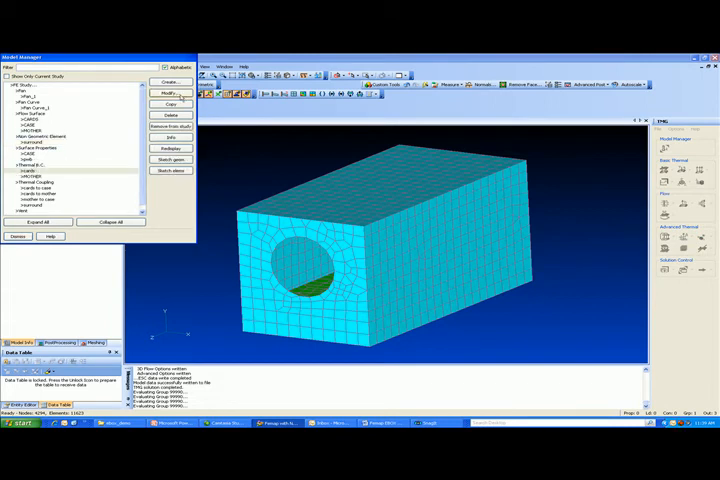
{"action": "left_click", "coordinate": [170, 92]}
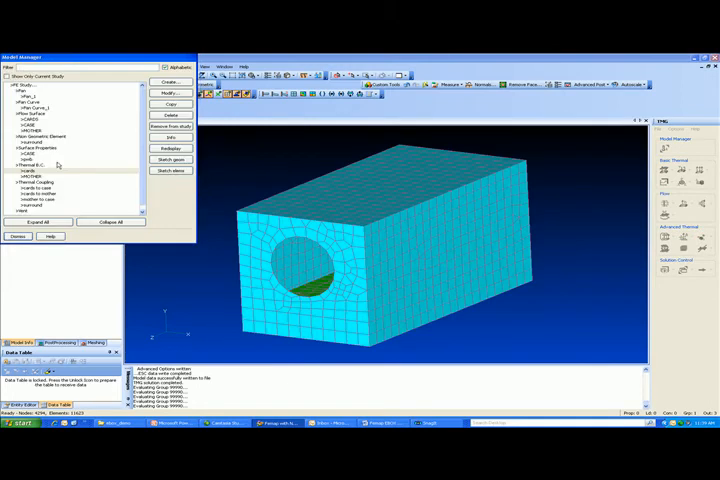
{"action": "left_click", "coordinate": [40, 176]}
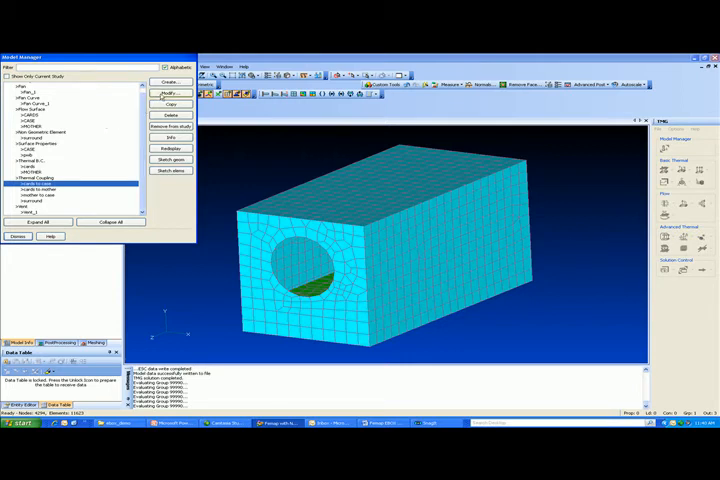
{"action": "left_click", "coordinate": [170, 92]}
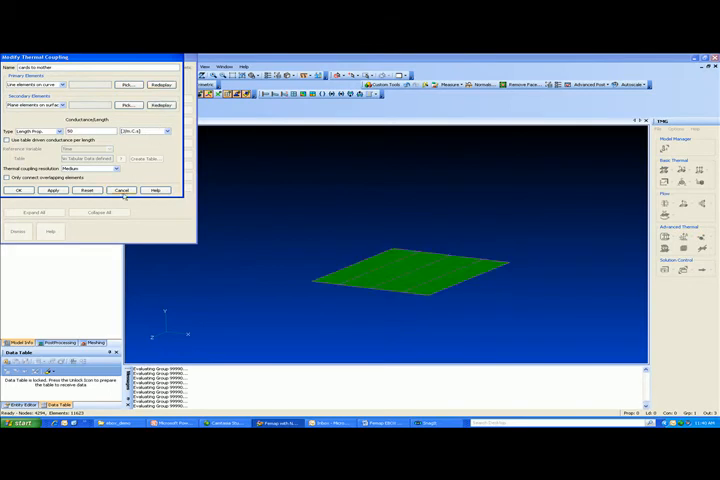
{"action": "left_click", "coordinate": [19, 190]}
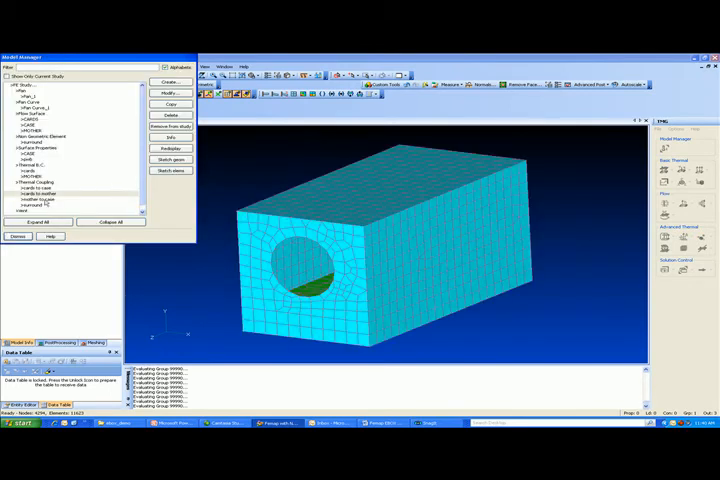
{"action": "left_click", "coordinate": [40, 199]}
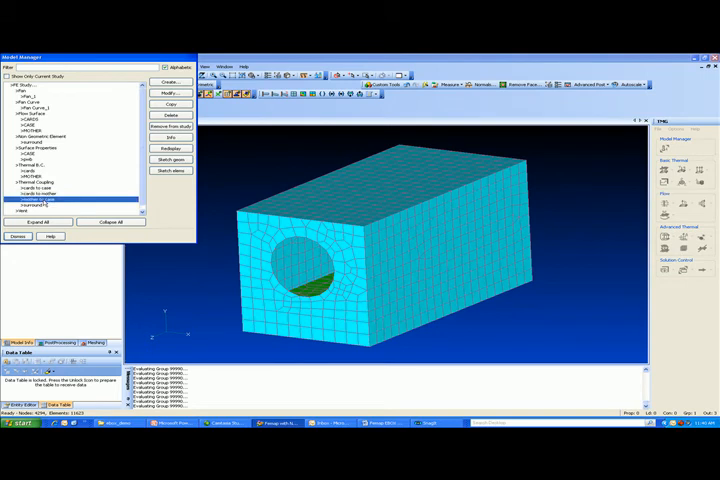
{"action": "left_click", "coordinate": [170, 92]}
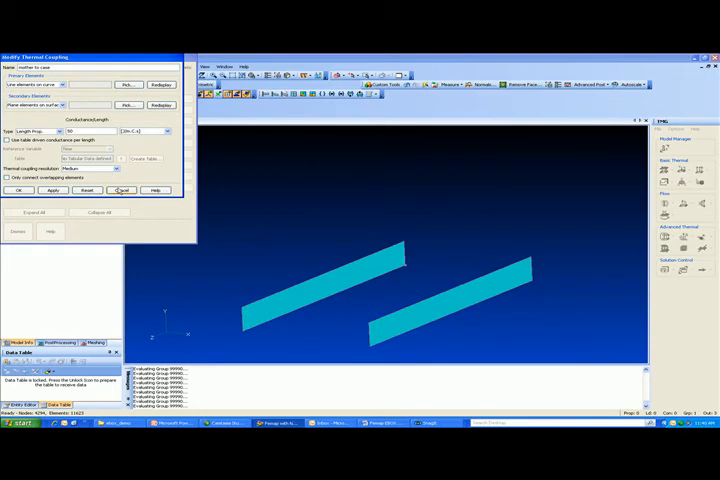
{"action": "left_click", "coordinate": [18, 190]}
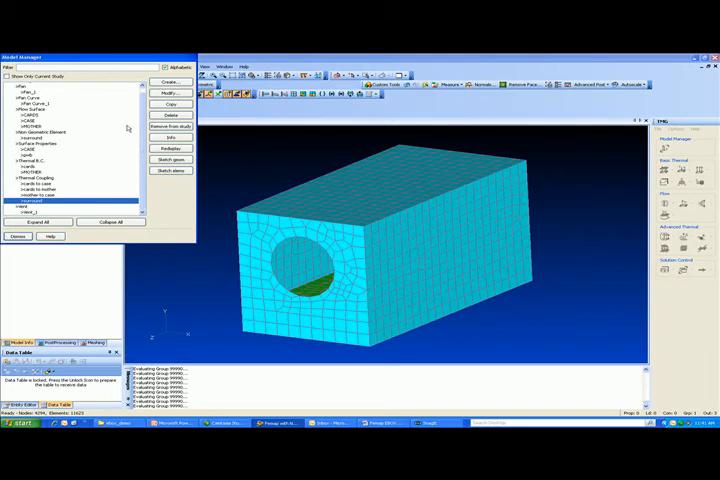
{"action": "left_click", "coordinate": [171, 92]}
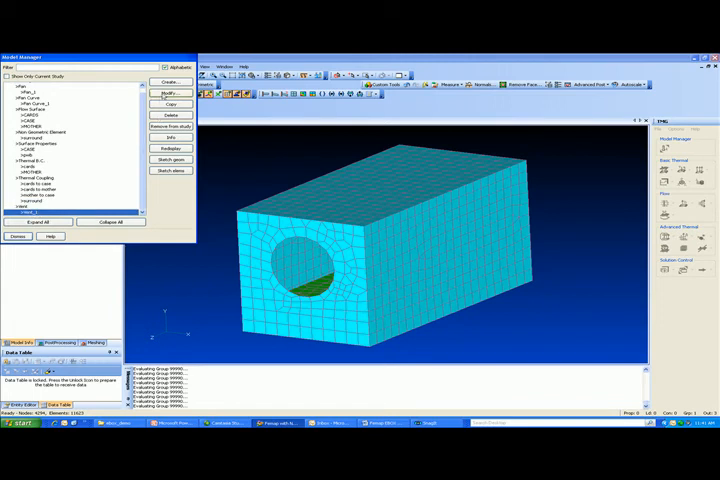
{"action": "left_click", "coordinate": [172, 92]}
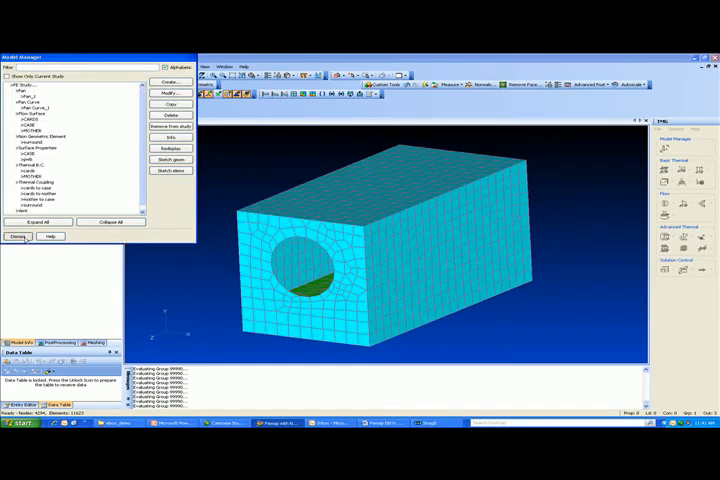
- Close the Model Manager and let the TMG solve finish in about 25 seconds
{"action": "left_click", "coordinate": [17, 236]}
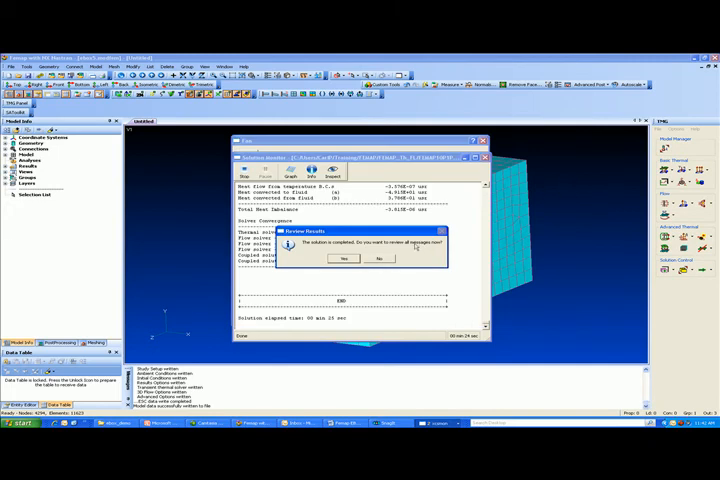
- Decline message review, view the Flow and Coupled convergence graphs, then dismiss them
{"action": "left_click", "coordinate": [377, 259]}
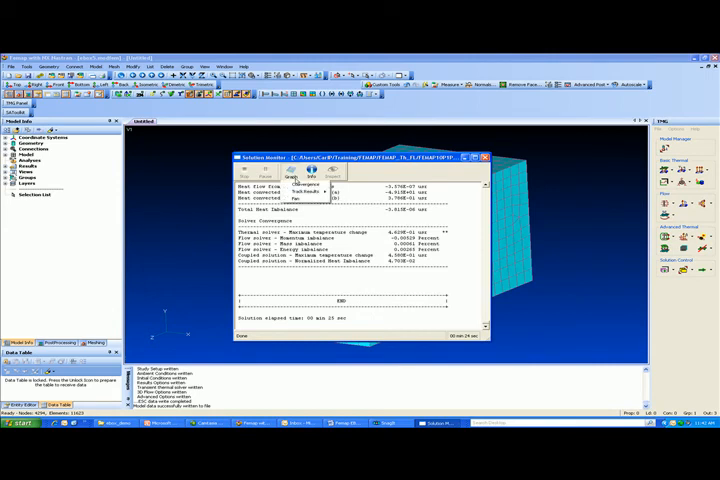
{"action": "left_click", "coordinate": [294, 178]}
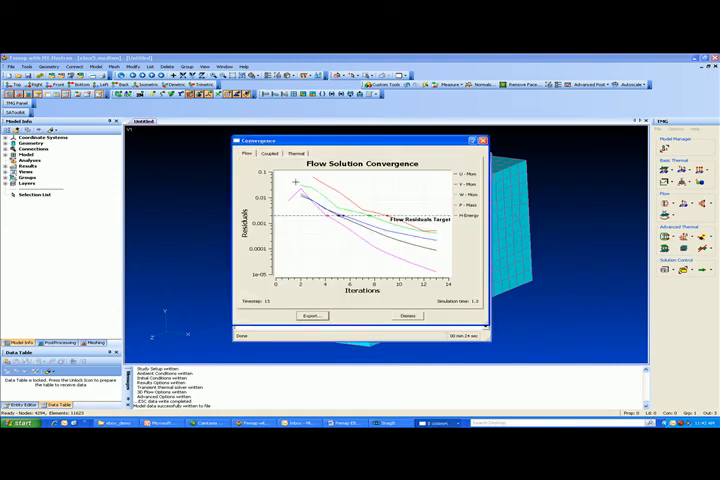
{"action": "mouse_move", "coordinate": [315, 233]}
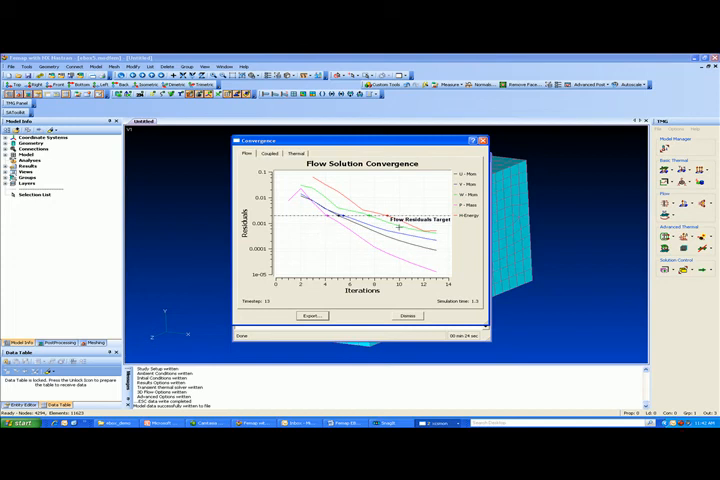
{"action": "left_click", "coordinate": [267, 154]}
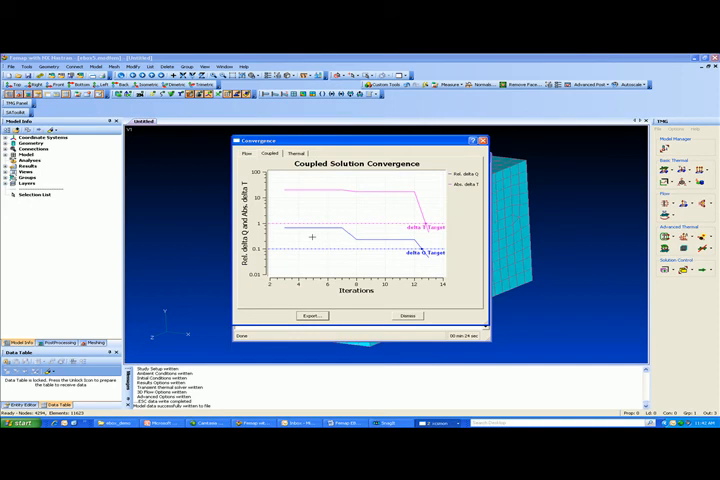
{"action": "left_click", "coordinate": [294, 153]}
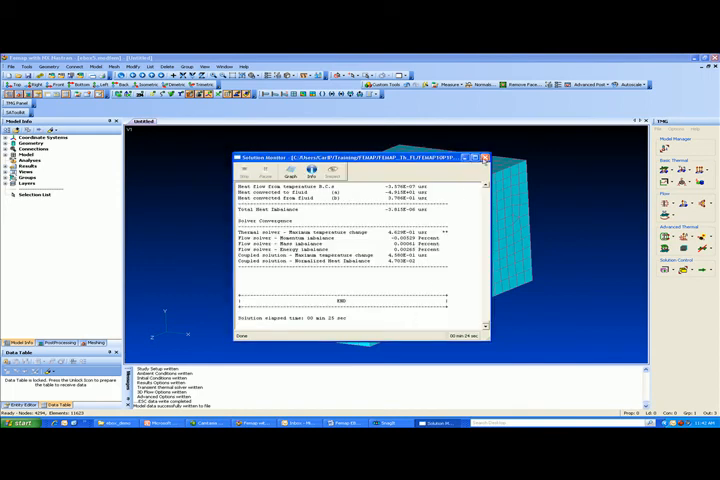
- Close the Solution Monitor and display Flow Steady State velocity results as vectors
{"action": "left_click", "coordinate": [485, 158]}
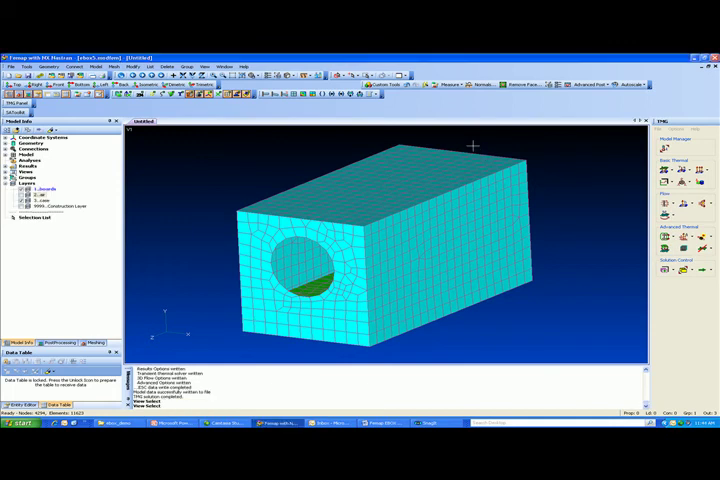
{"action": "mouse_move", "coordinate": [472, 143]}
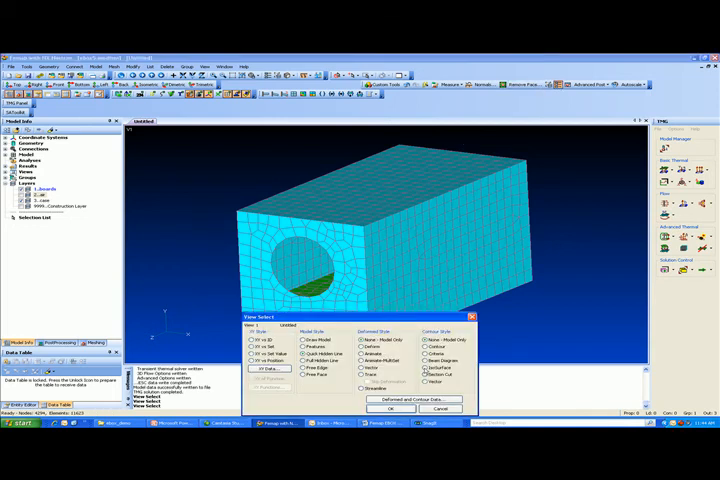
{"action": "left_click", "coordinate": [391, 409]}
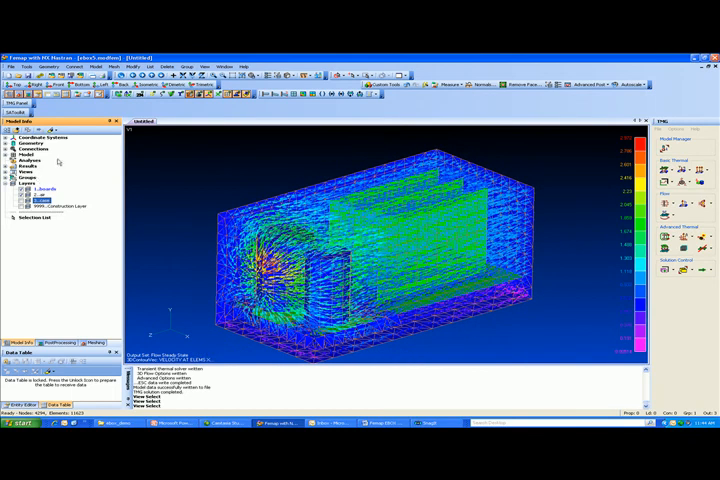
{"action": "mouse_move", "coordinate": [560, 101]}
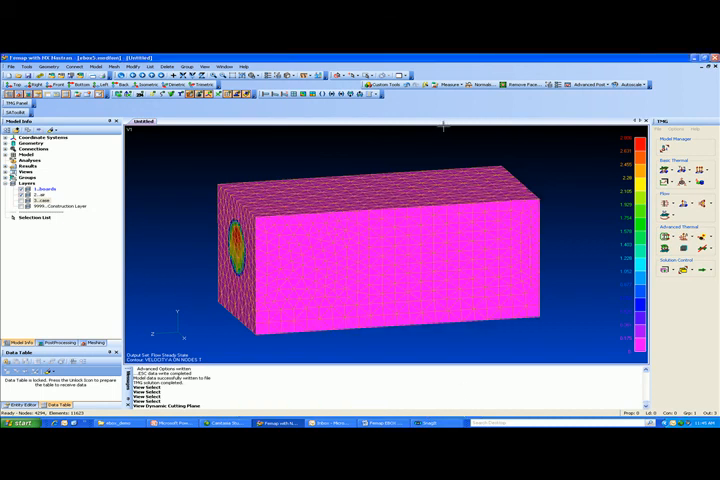
{"action": "mouse_move", "coordinate": [507, 107]}
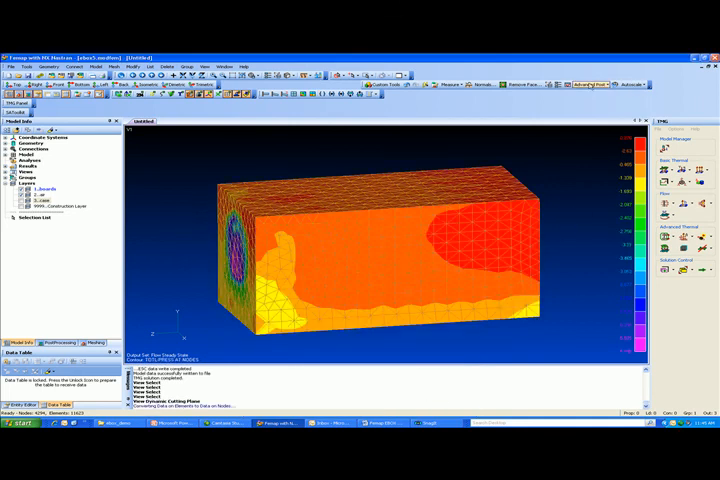
- Open Advanced Post > Contour Model Data over the total pressure contour
{"action": "left_click", "coordinate": [589, 84]}
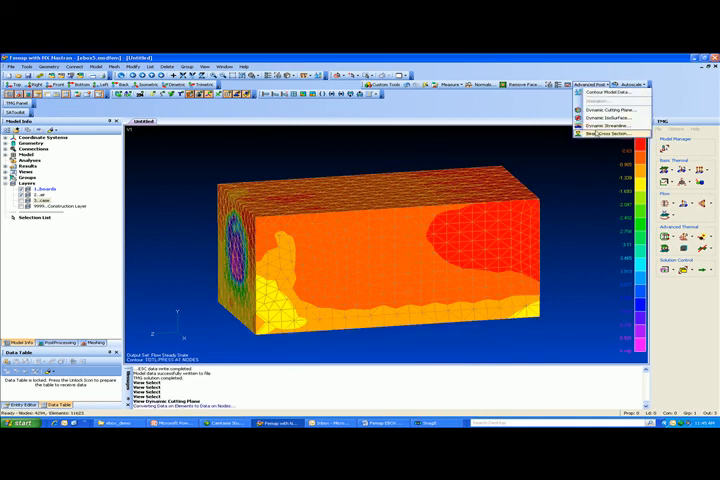
{"action": "left_click", "coordinate": [605, 138]}
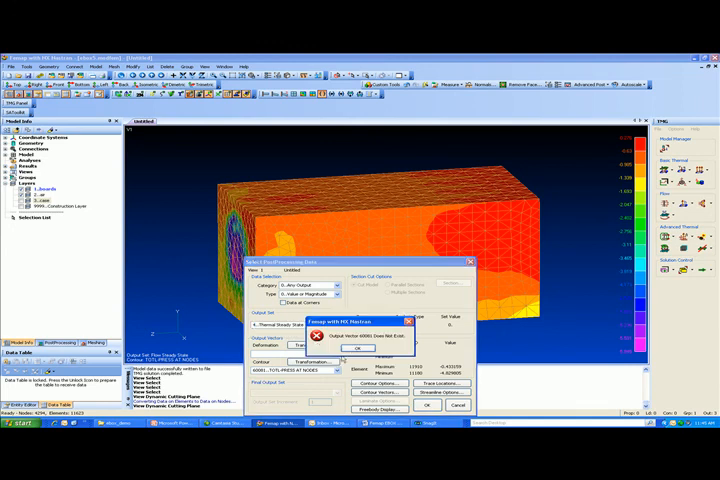
- Dismiss the 'Output Vector 60081 Does Not Exist' error
{"action": "left_click", "coordinate": [360, 348]}
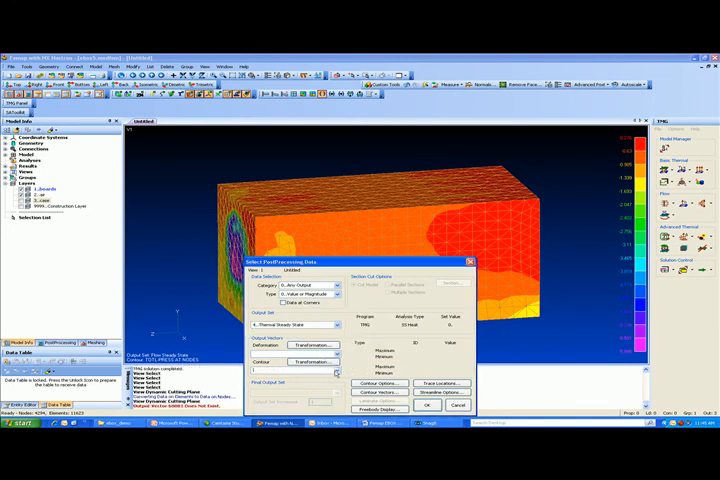